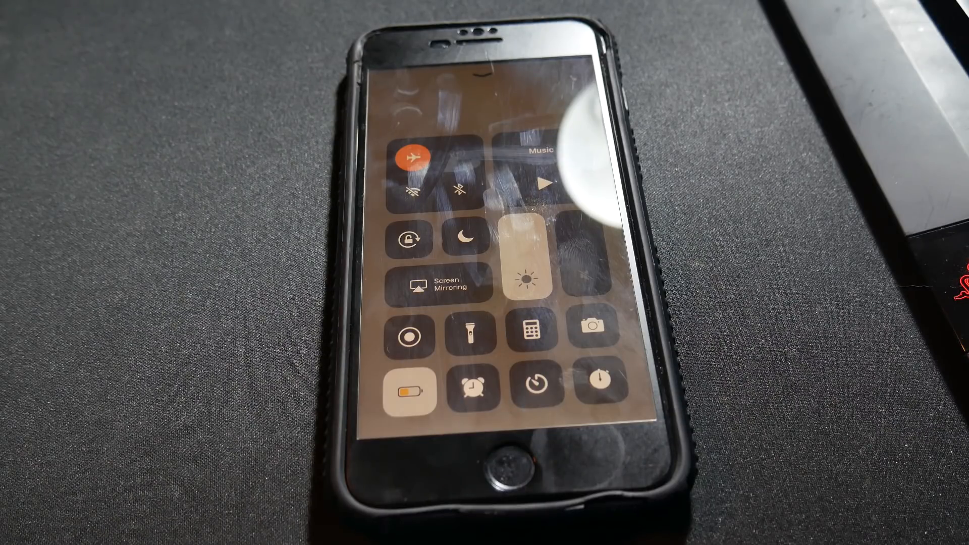
# Step: Bring up the Battery page and reach the Battery Usage list showing Snapchat at 56%
pyautogui.click(467, 240)
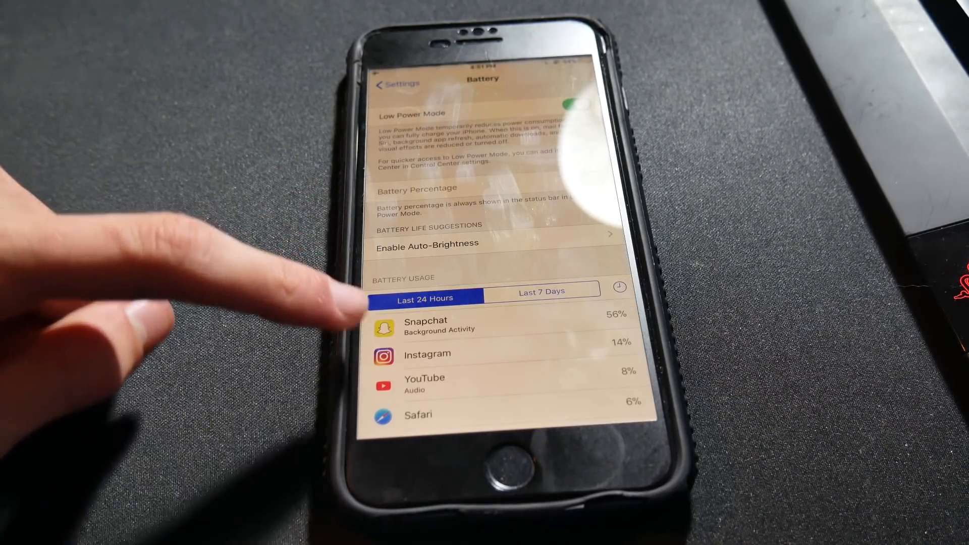
pyautogui.scroll(3)
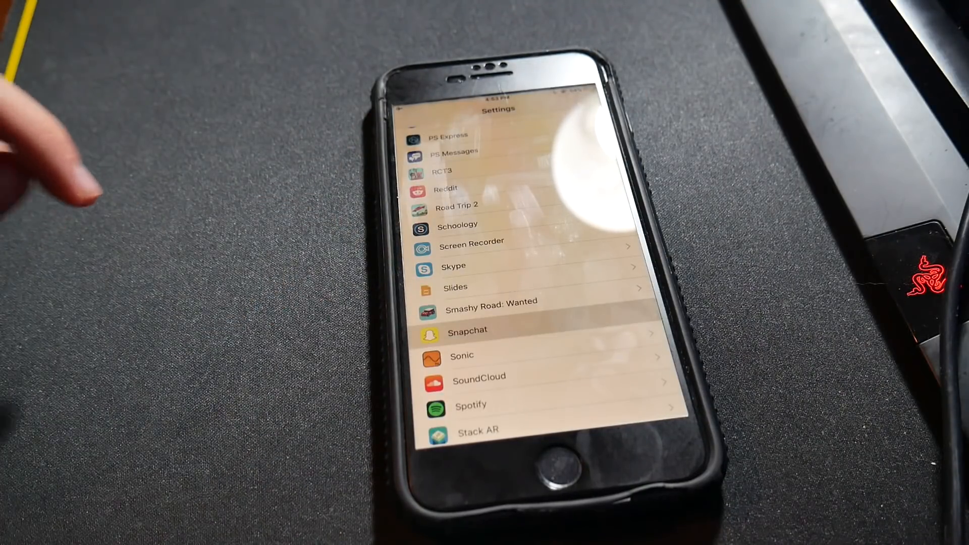
# Step: Show Snapchat's settings page with Background App Refresh switched on
pyautogui.click(467, 331)
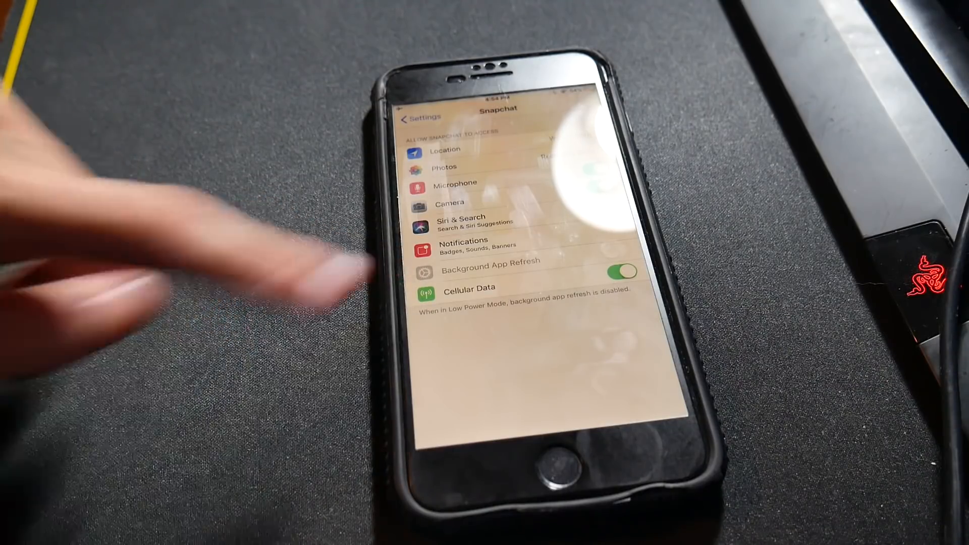